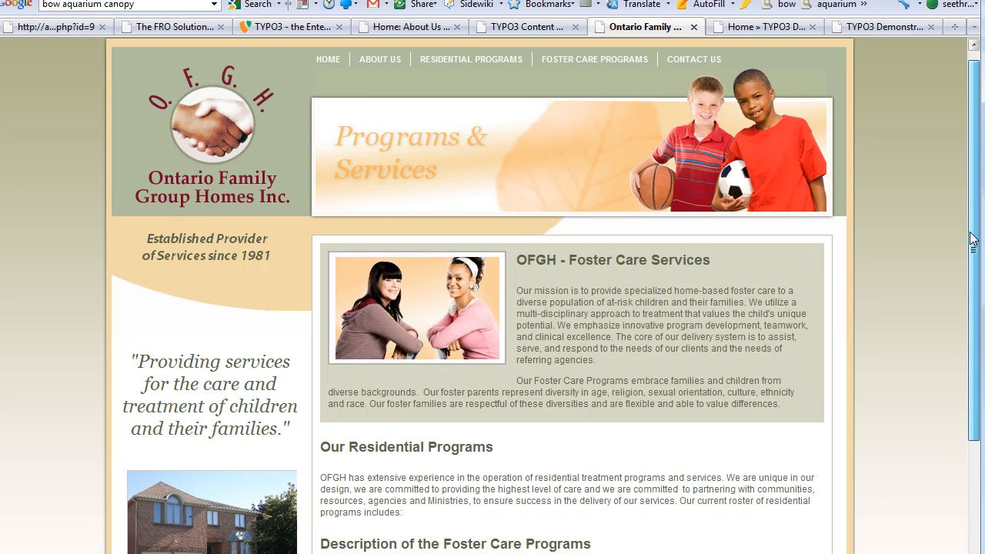
Step: Return to the TYPO3 page content view for Foster Care Programs
scroll(down, 3)
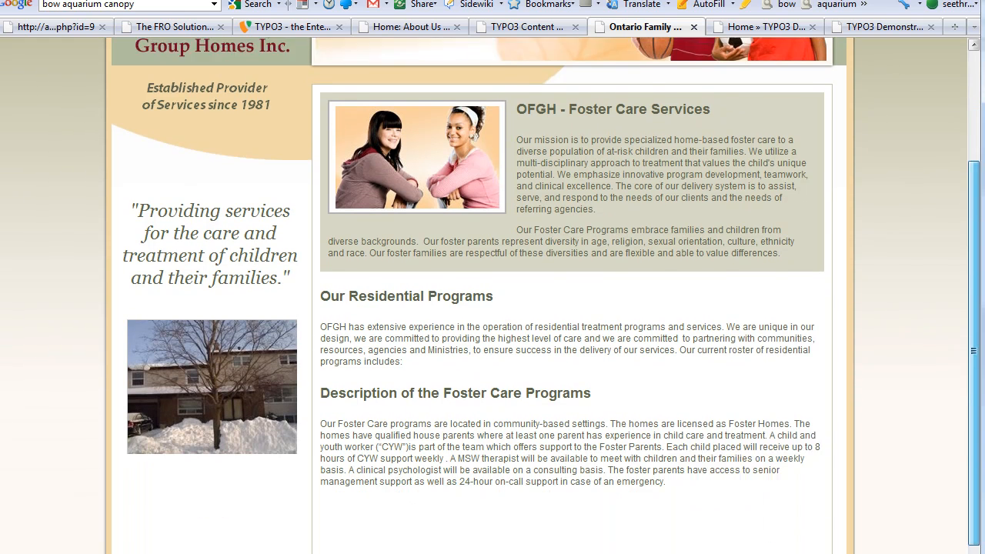
scroll(down, 3)
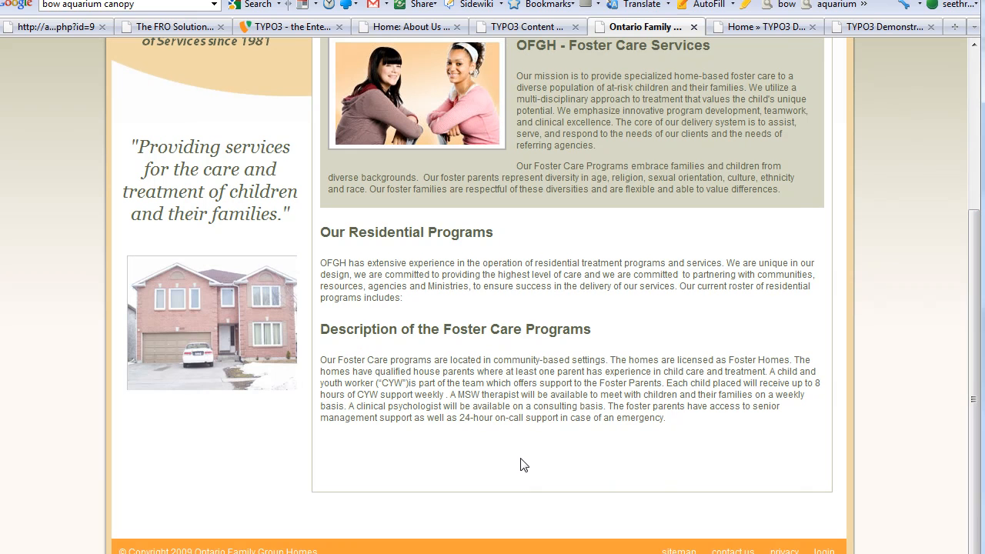
mouse_move(895, 422)
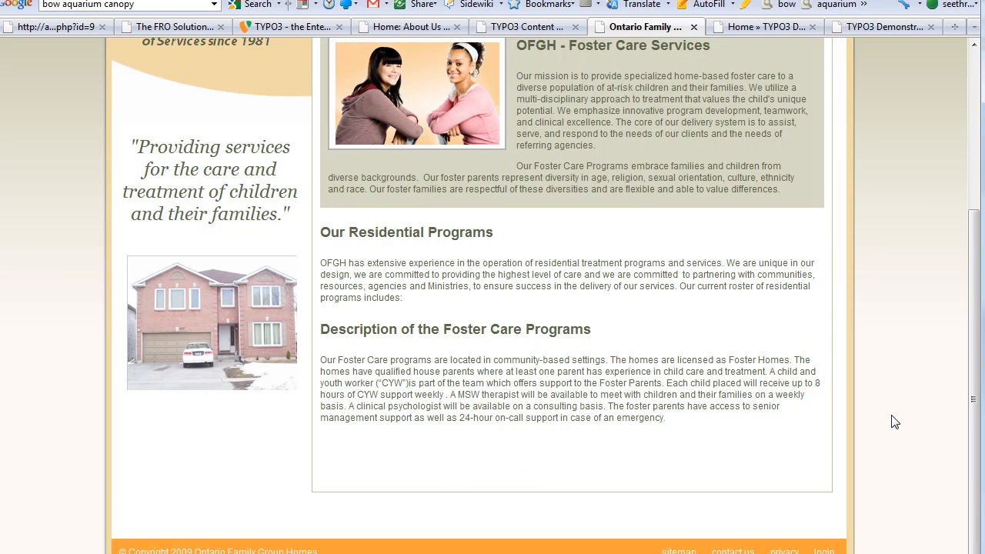
scroll(up, 3)
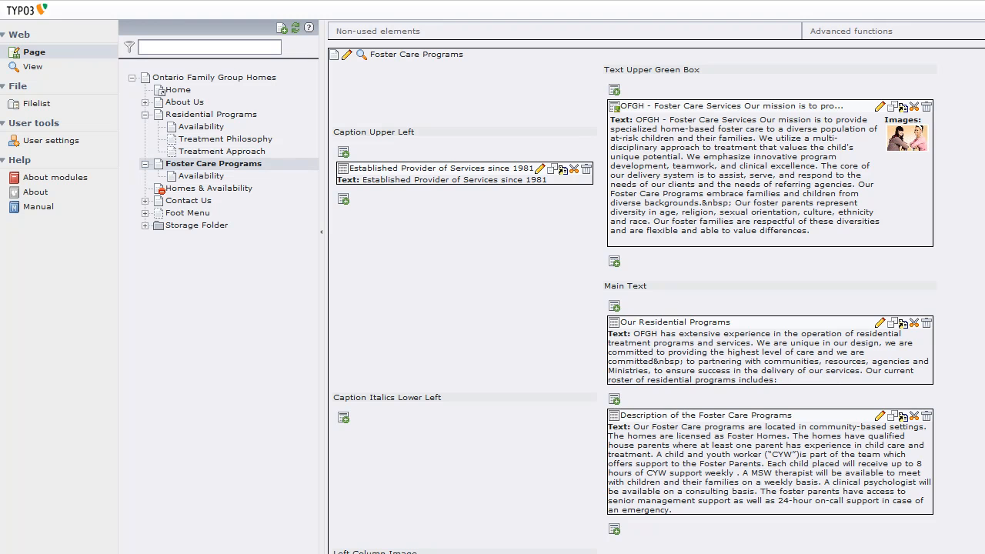
mouse_move(863, 419)
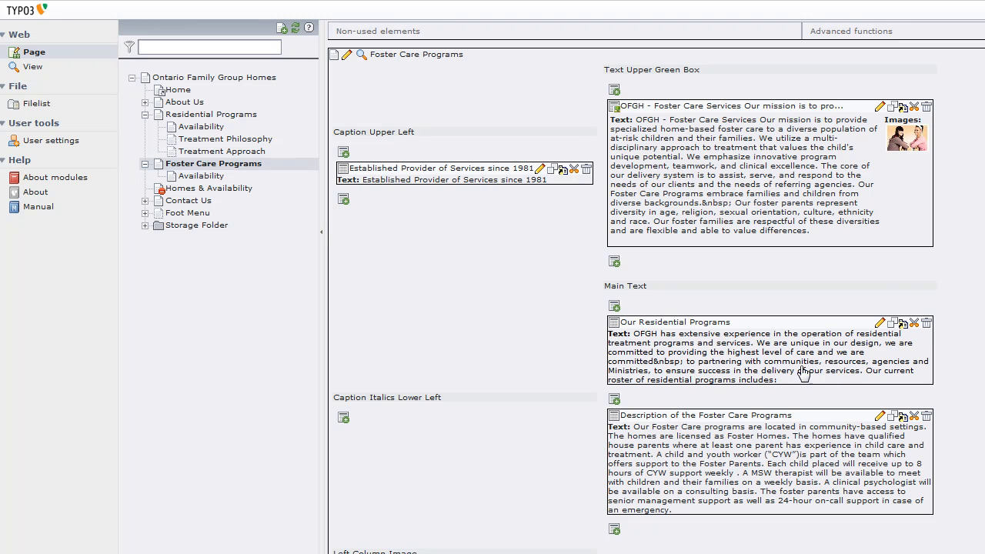
mouse_move(806, 225)
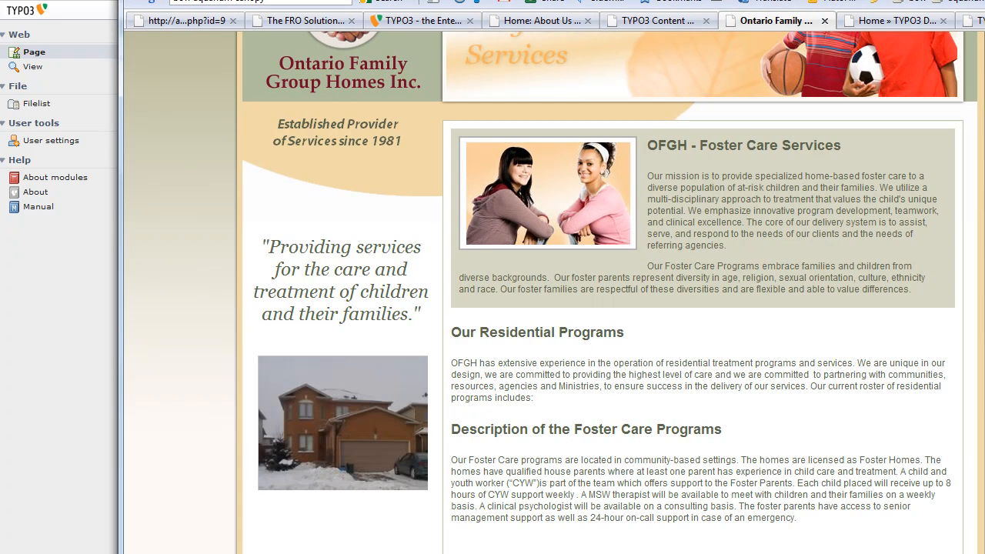
click(34, 53)
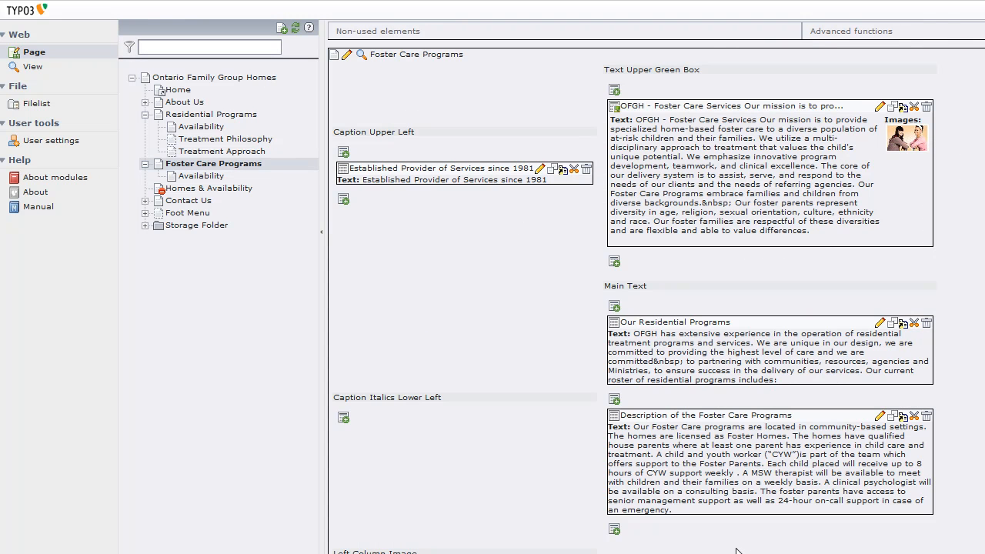
mouse_move(777, 542)
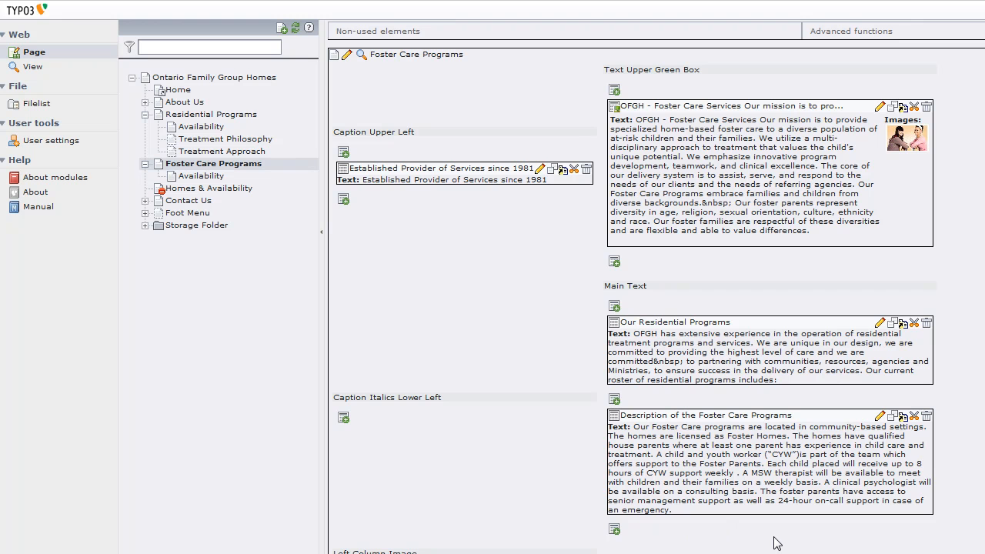
mouse_move(829, 454)
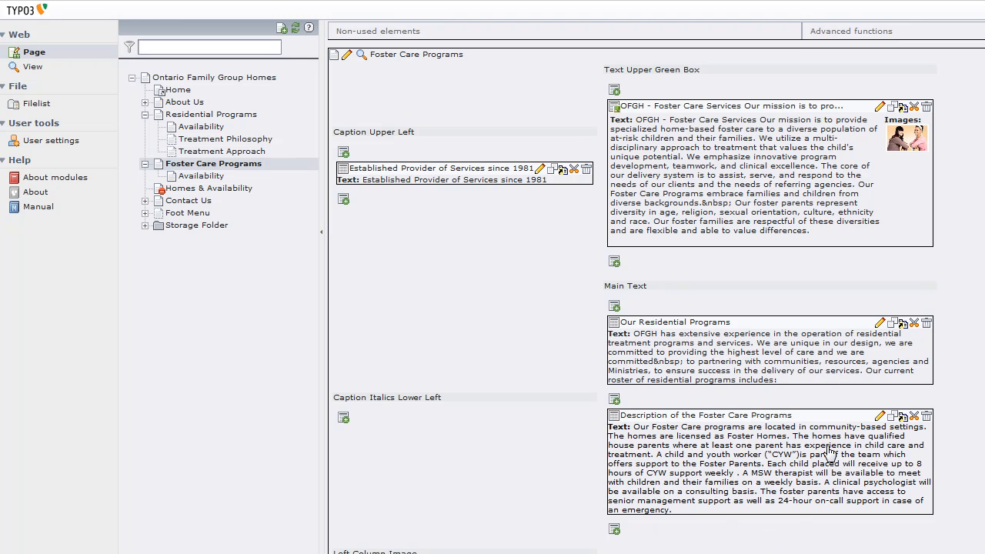
Step: Enable Show hidden elements under the Advanced functions for the page
click(849, 31)
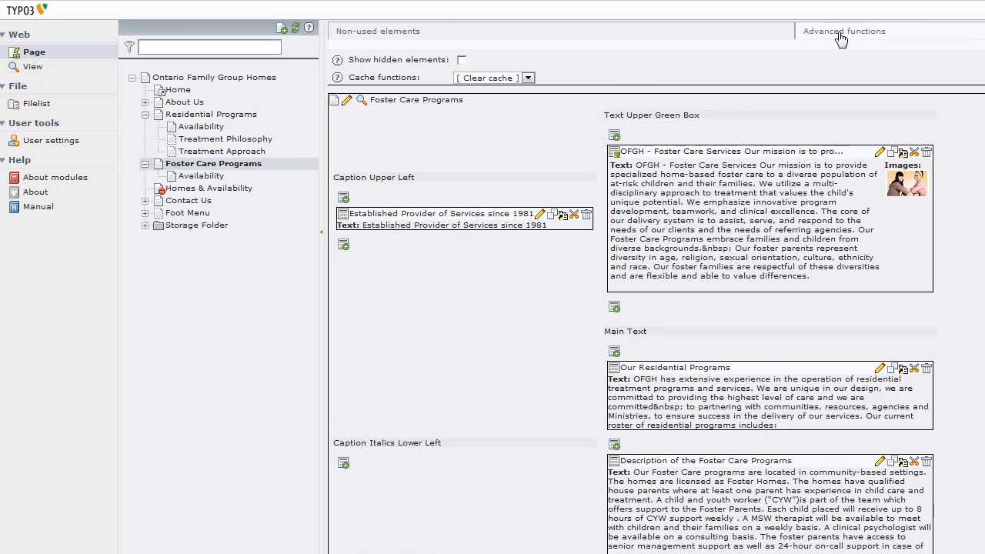
click(461, 58)
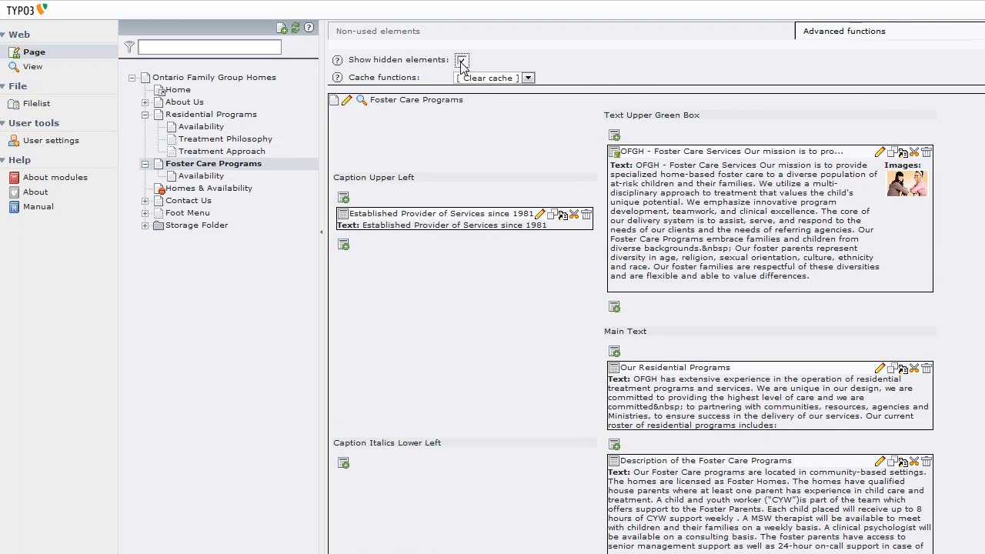
click(462, 60)
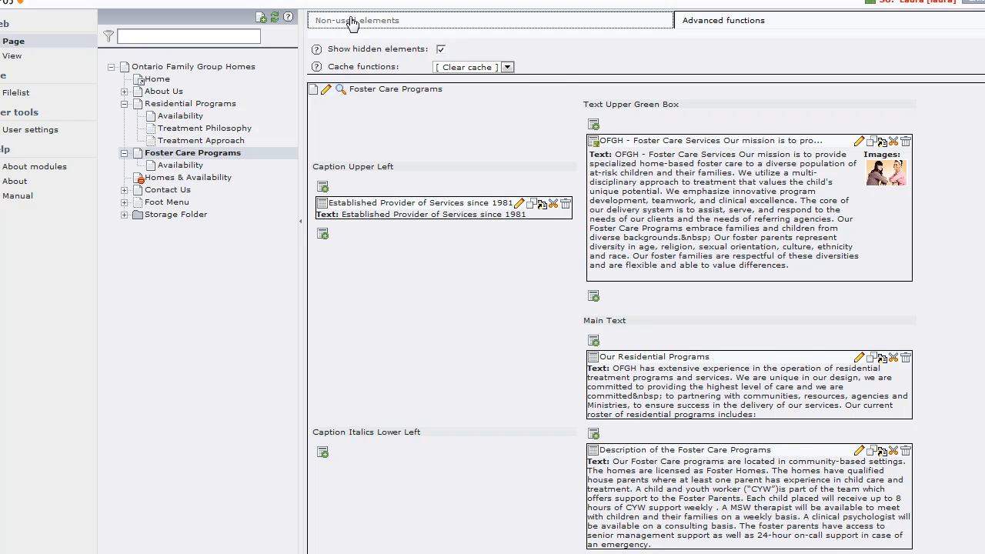
Step: List the unused content elements and copy The Children We Serve record
click(357, 20)
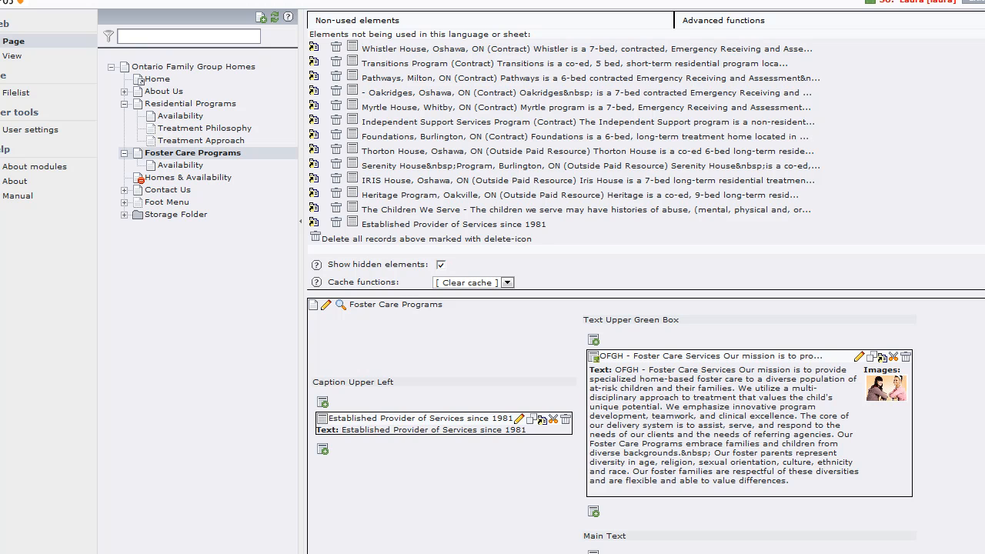
scroll(down, 3)
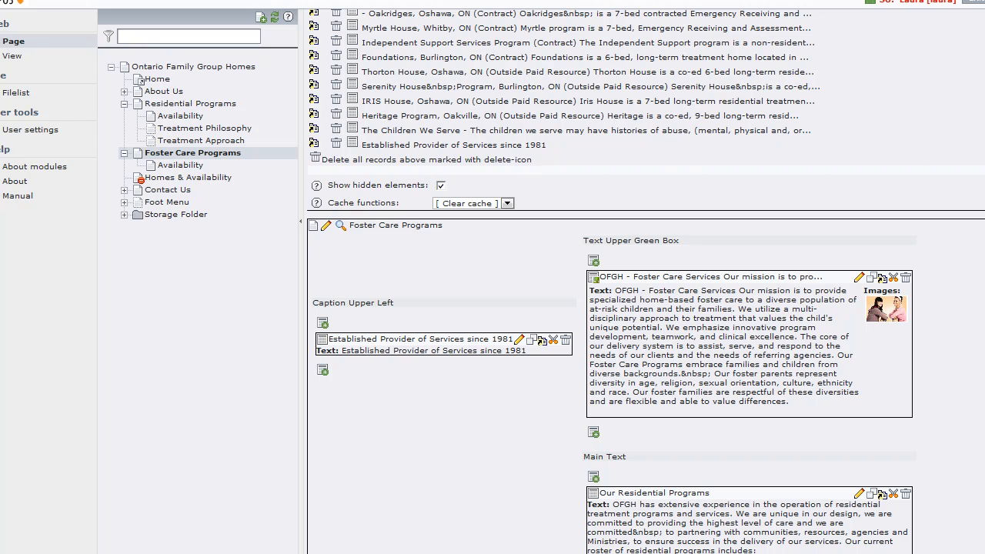
mouse_move(314, 133)
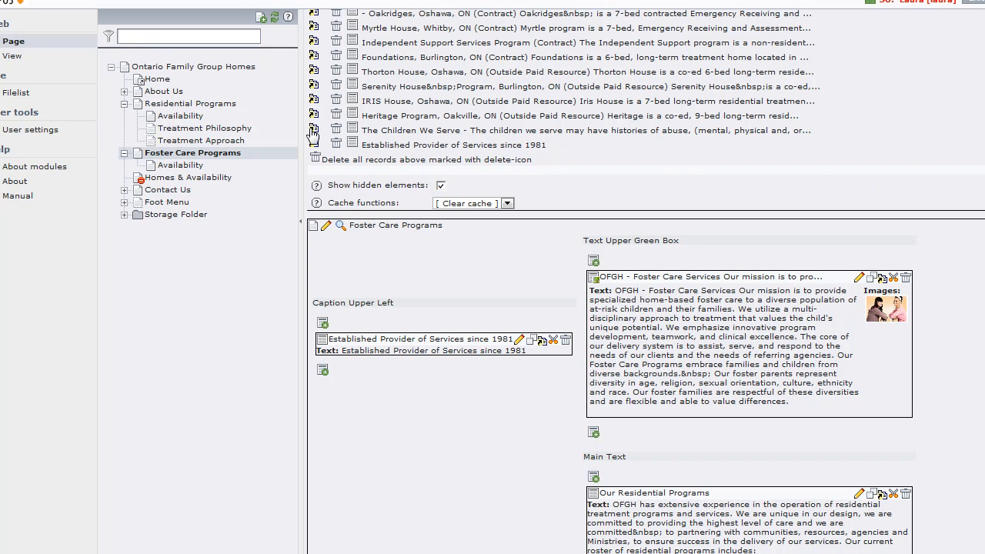
mouse_move(314, 131)
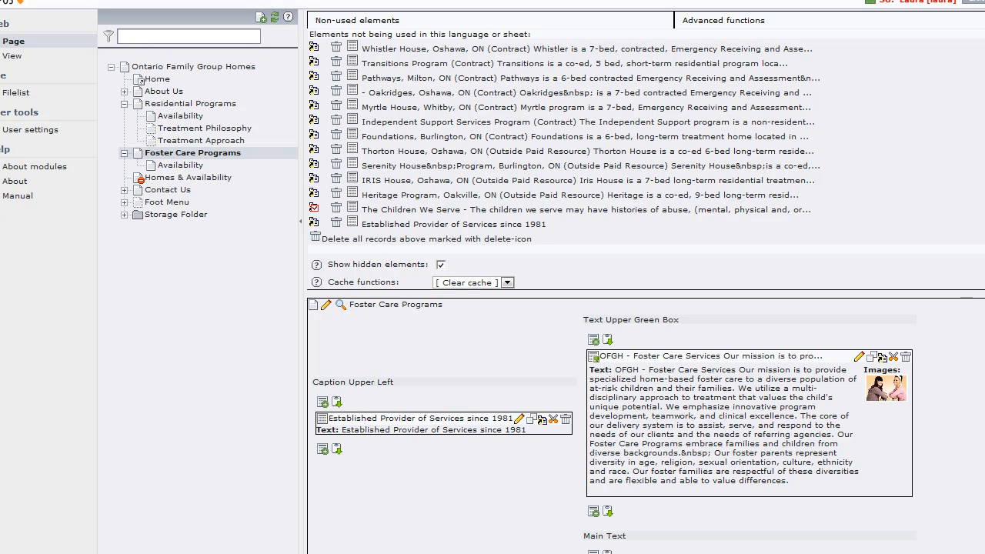
Step: Paste The Children We Serve after the Description element in the Main Text column
scroll(down, 3)
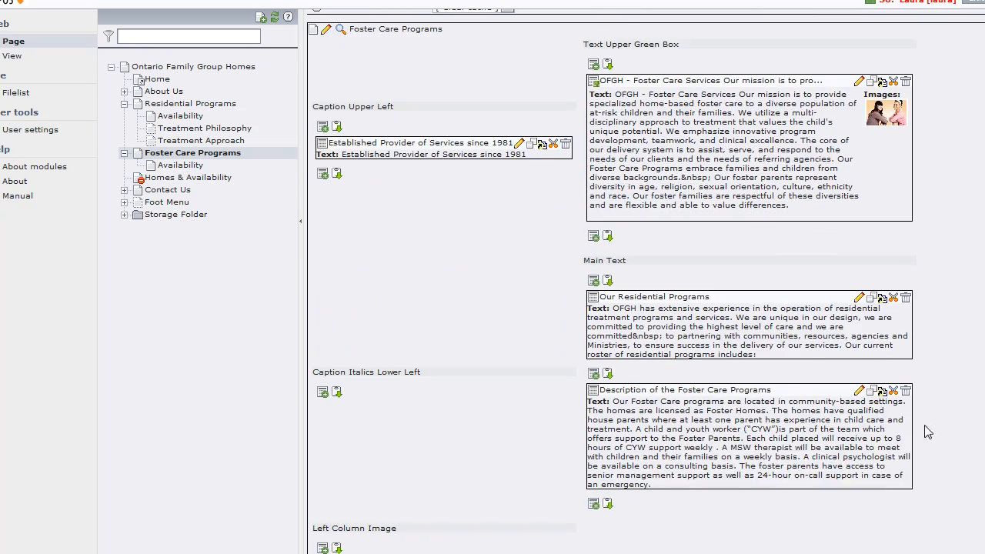
mouse_move(606, 505)
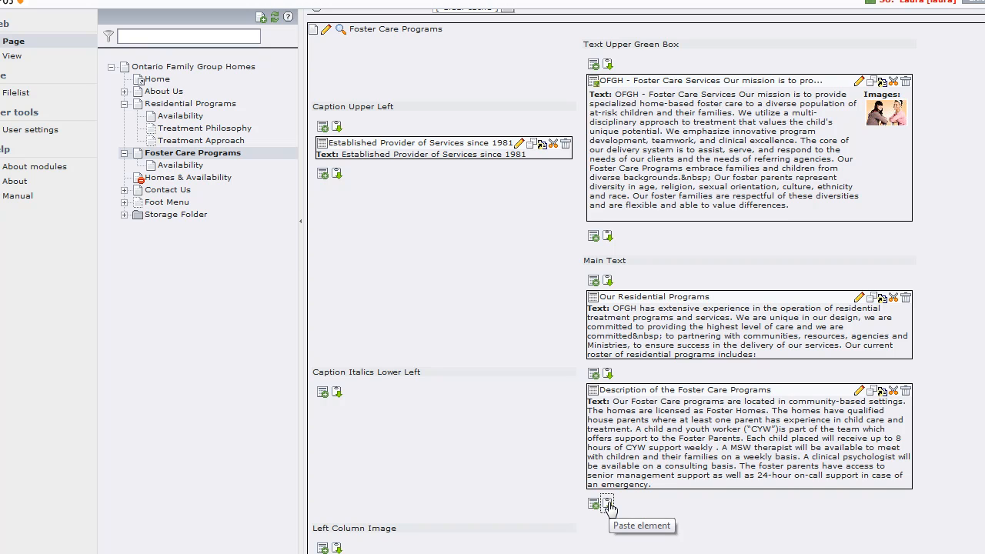
click(608, 504)
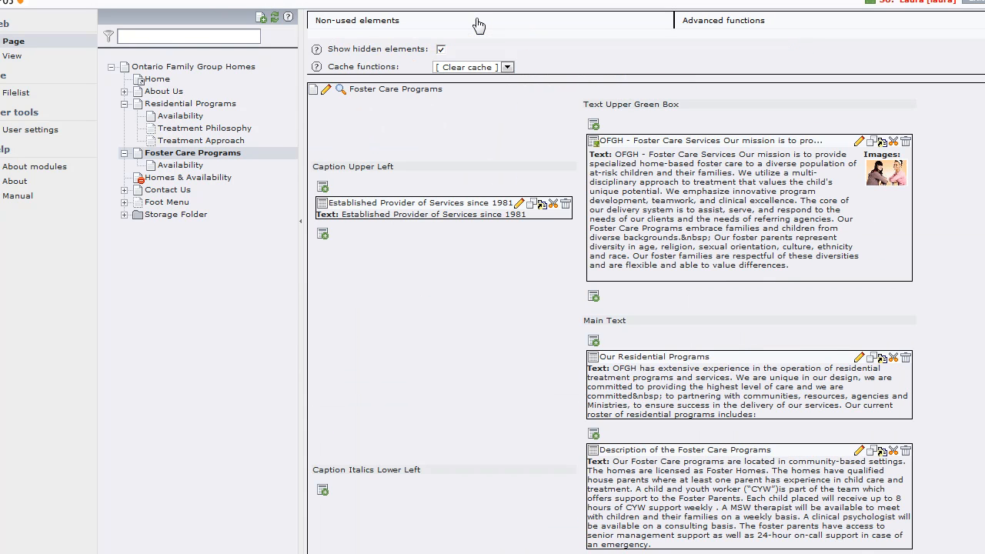
scroll(down, 3)
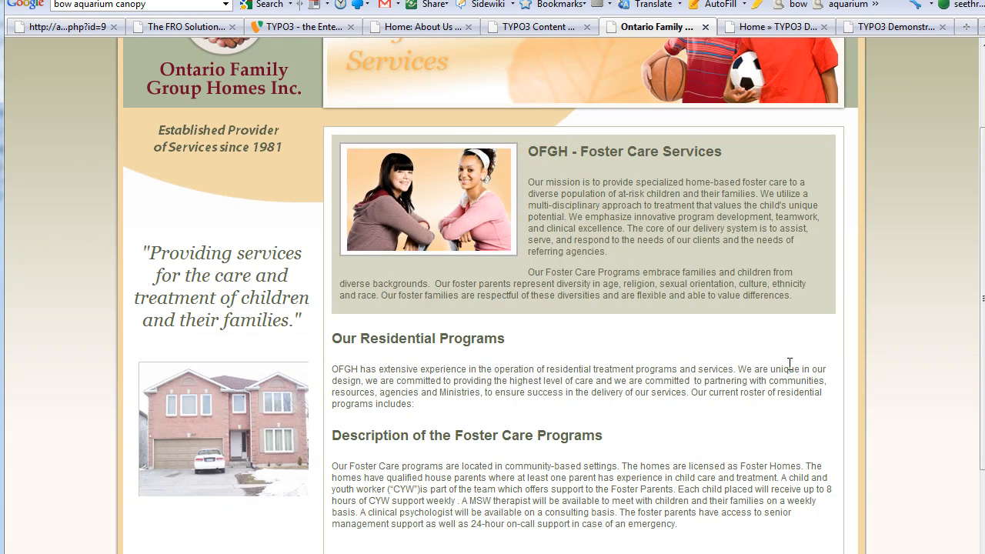
Step: Scroll the live page to see The Children We Serve below the Description section
scroll(down, 3)
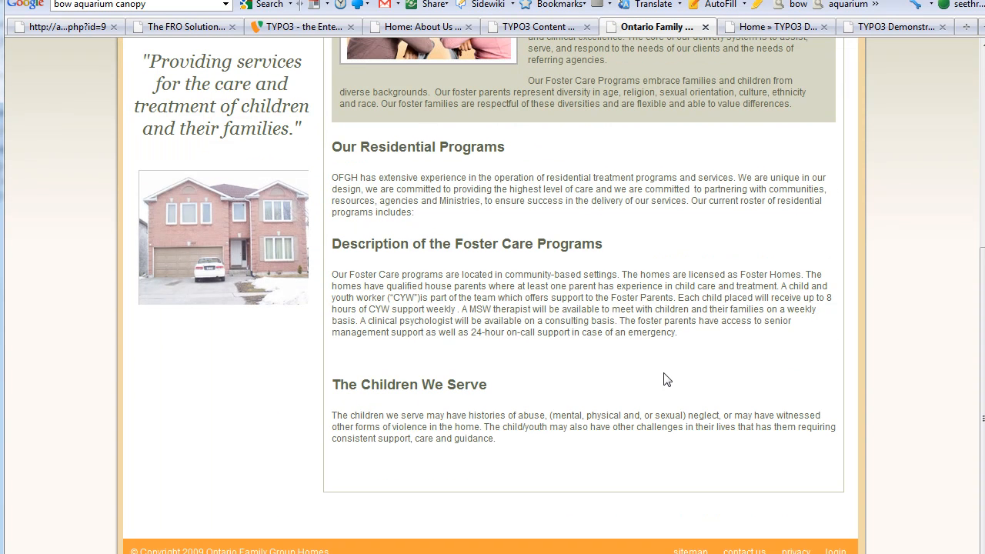
scroll(up, 3)
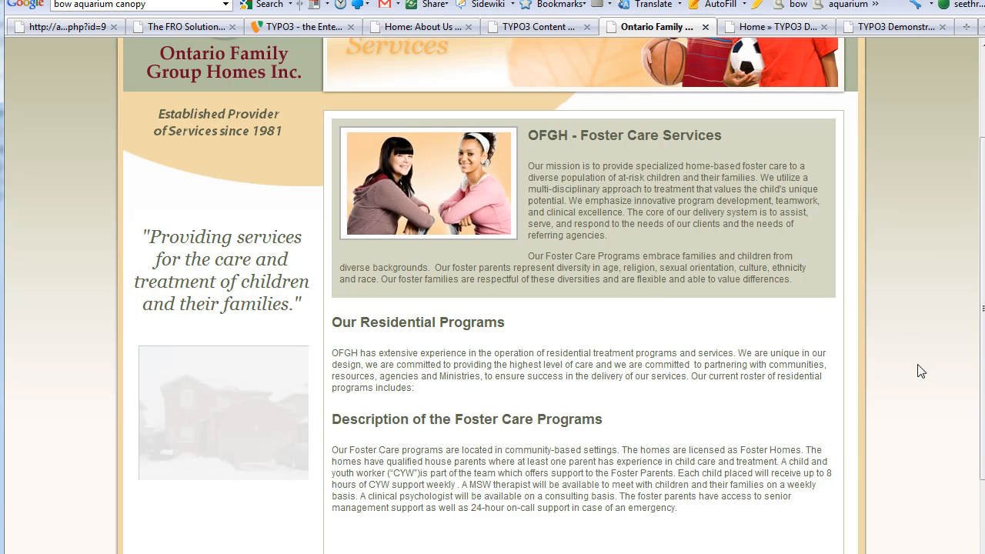
scroll(down, 3)
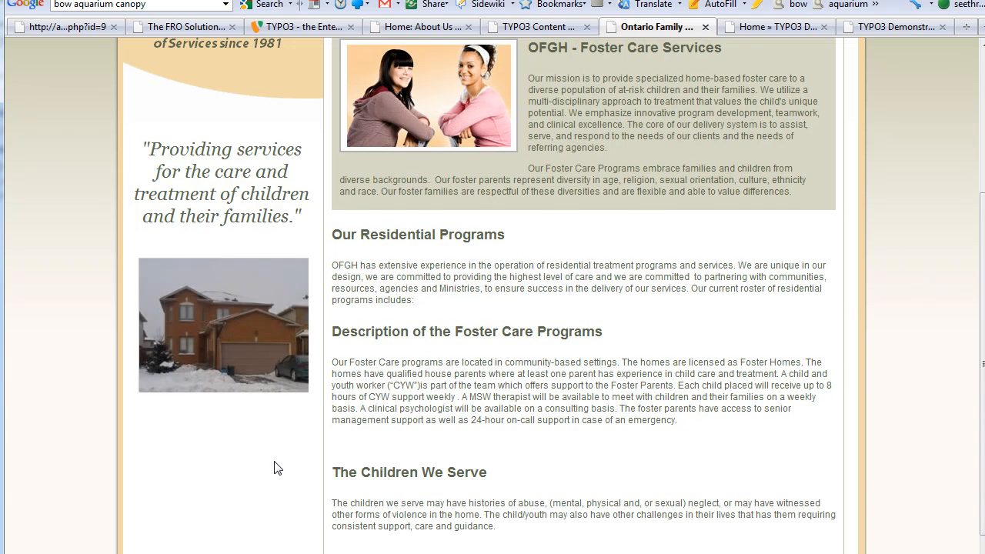